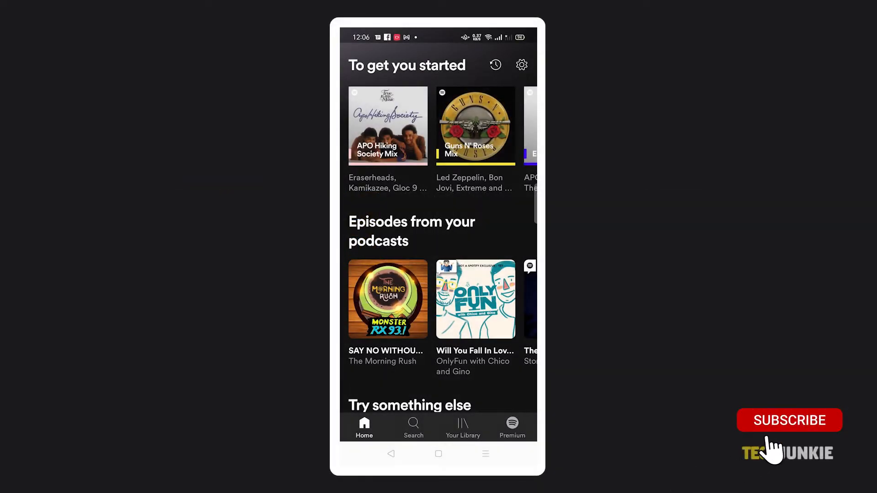
- Open Spotify's Settings page from the Home screen's gear icon
left_click(789, 420)
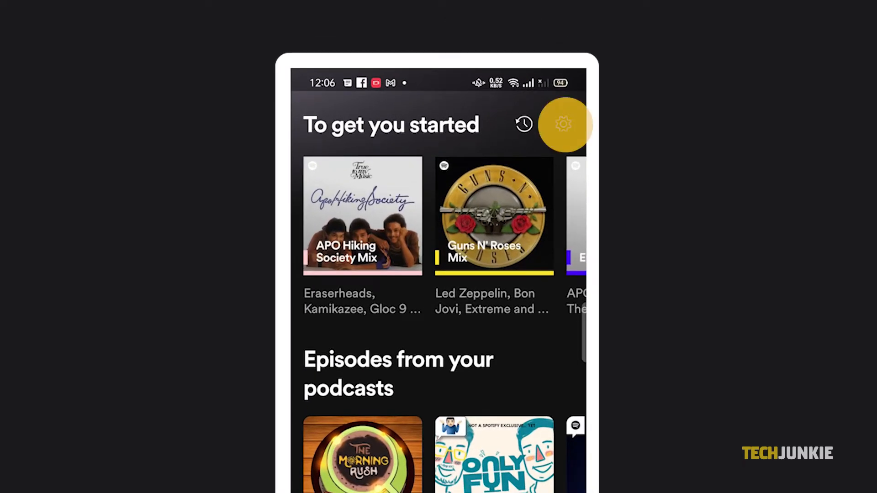
left_click(563, 124)
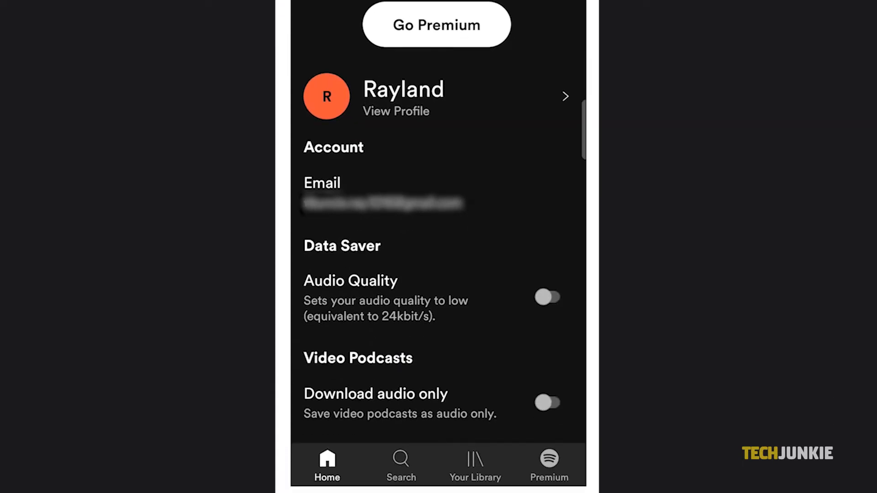
- Enter the new email under Account and confirm with the password
left_click(383, 193)
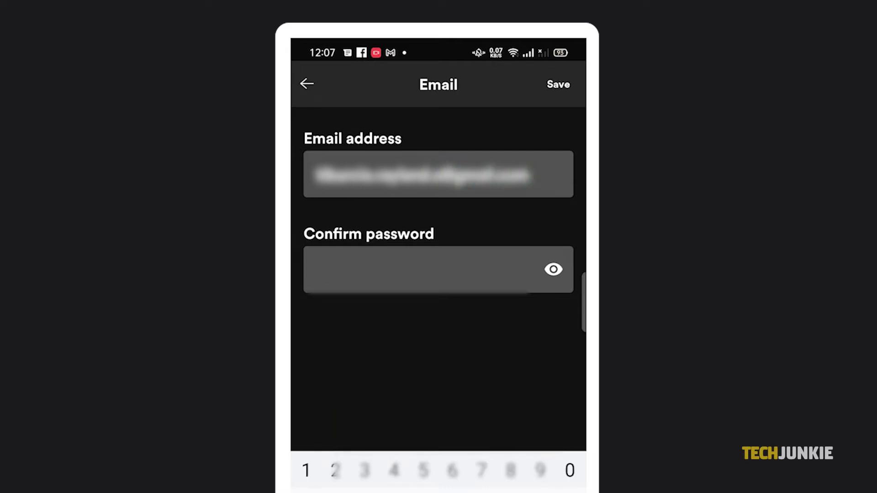
type("password")
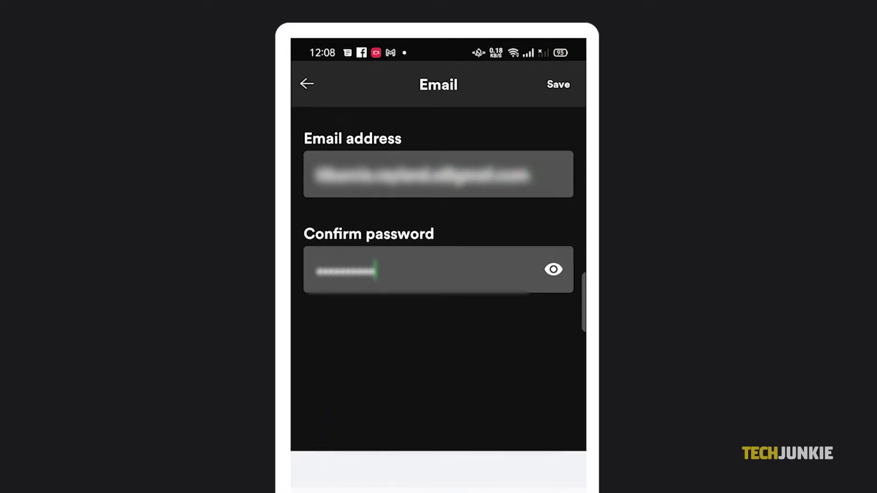
type("password")
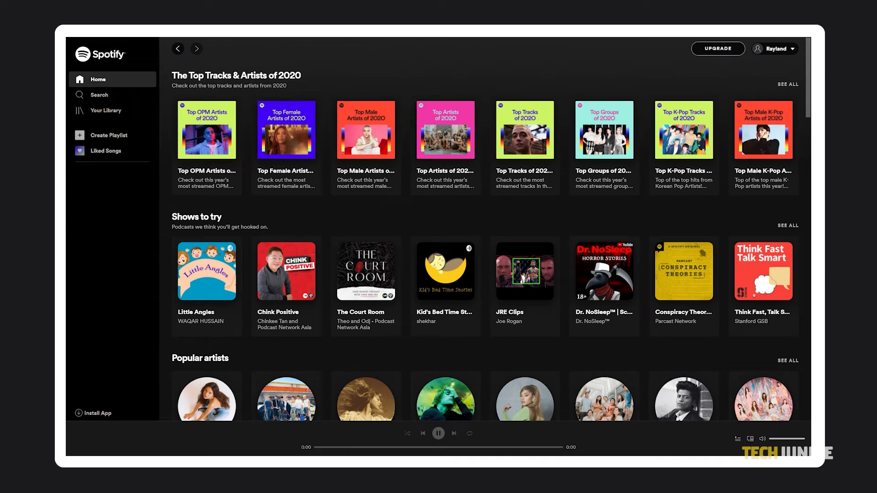
- Choose Account from the profile dropdown to reach the account overview
left_click(774, 48)
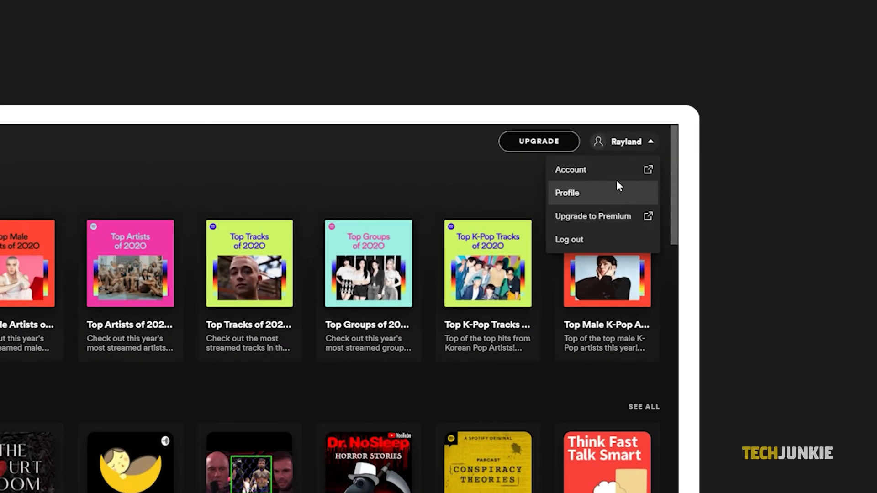
left_click(570, 170)
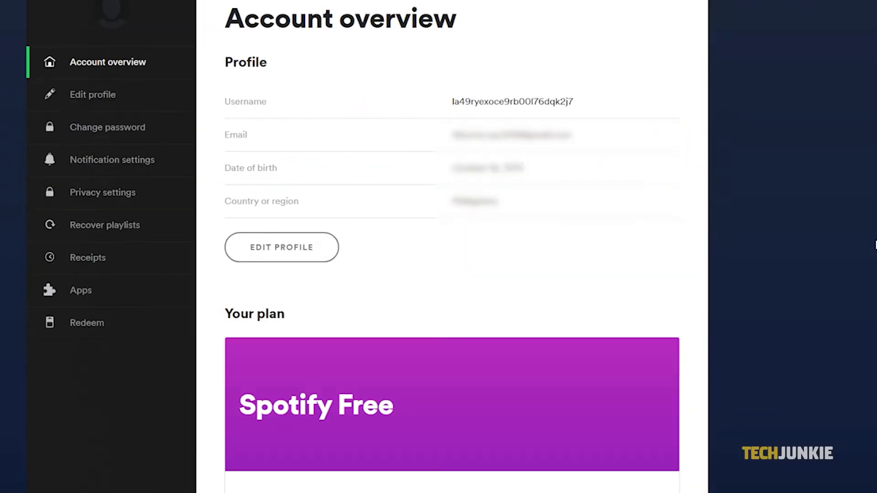
mouse_move(281, 247)
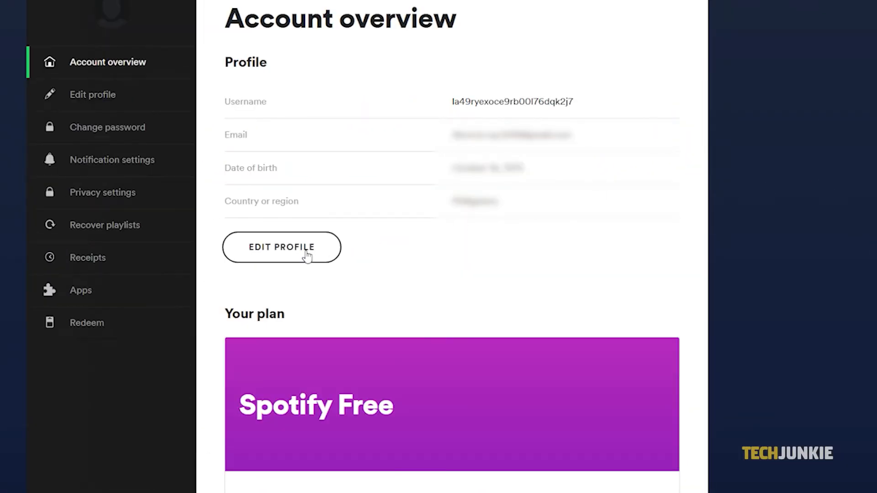
- Edit the profile's Email field and save the profile
left_click(281, 247)
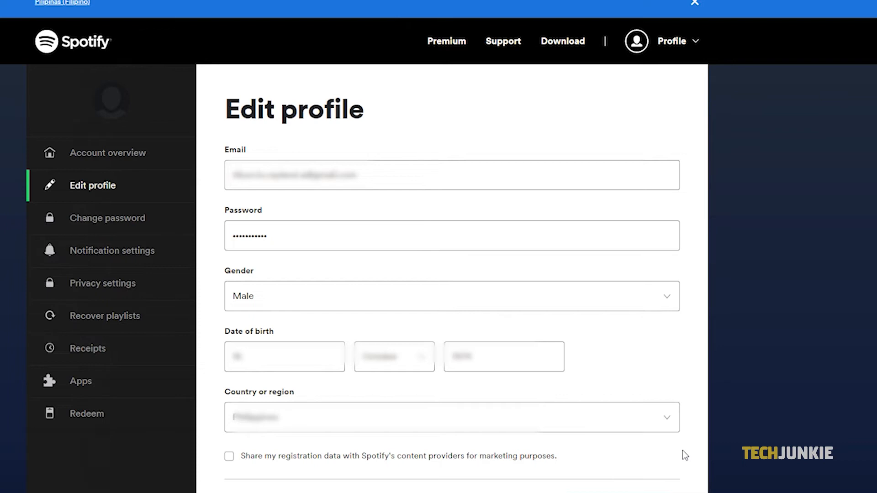
scroll("down", 3)
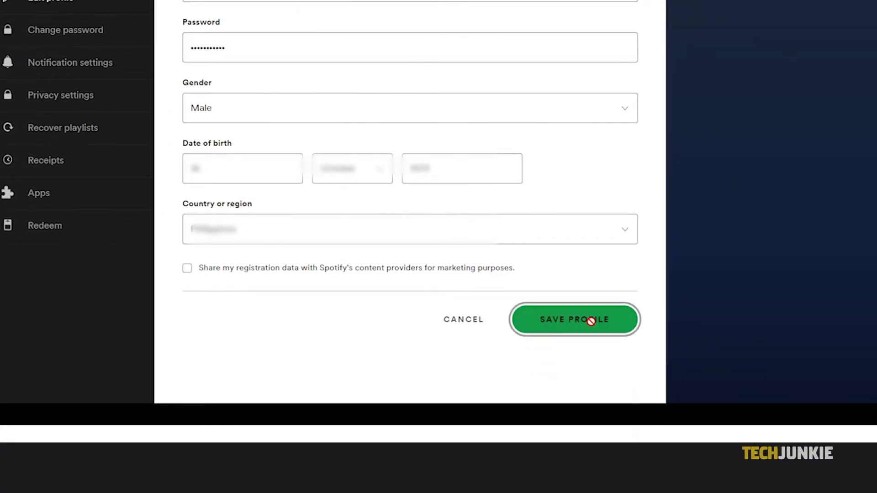
left_click(574, 319)
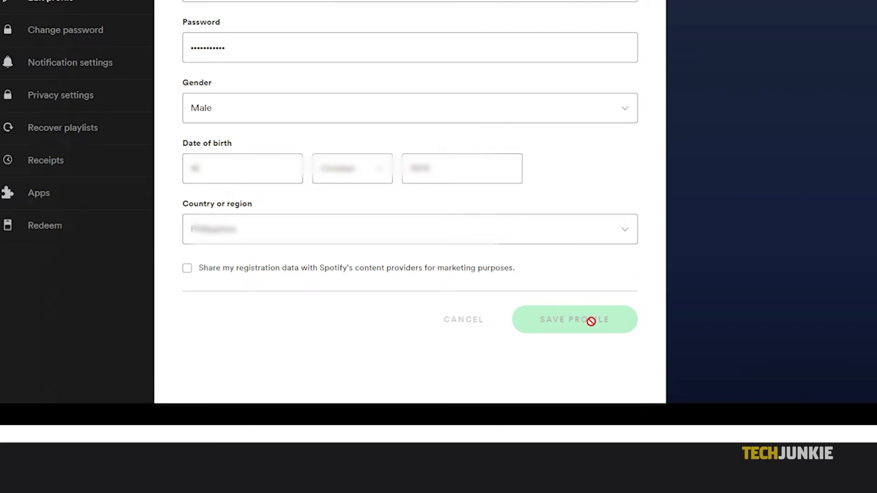
left_click(574, 319)
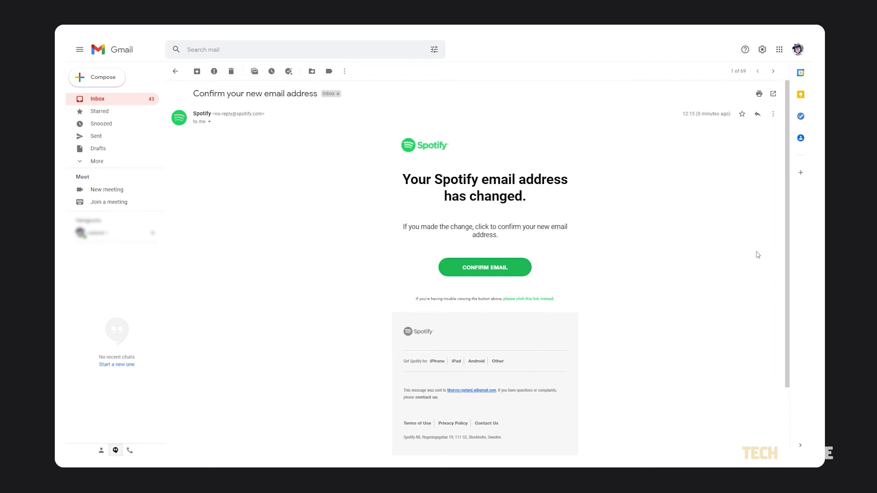
- Confirm the new address via the CONFIRM EMAIL link in Spotify's Gmail message
left_click(484, 267)
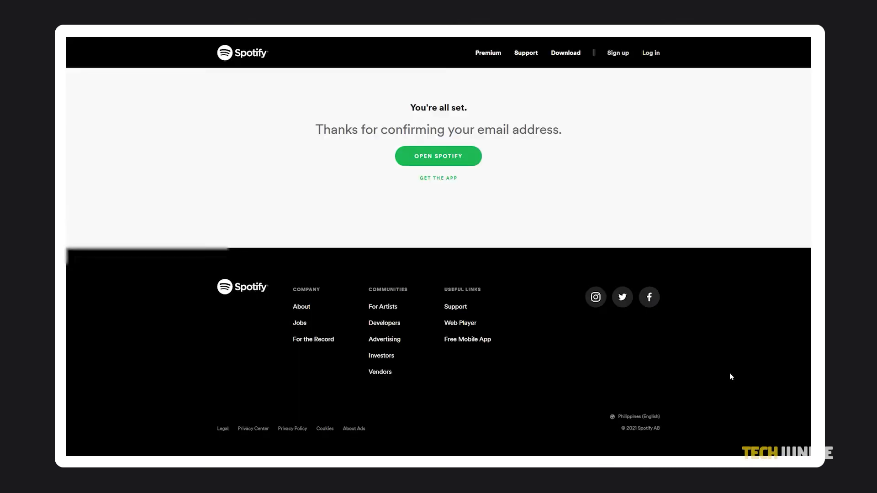